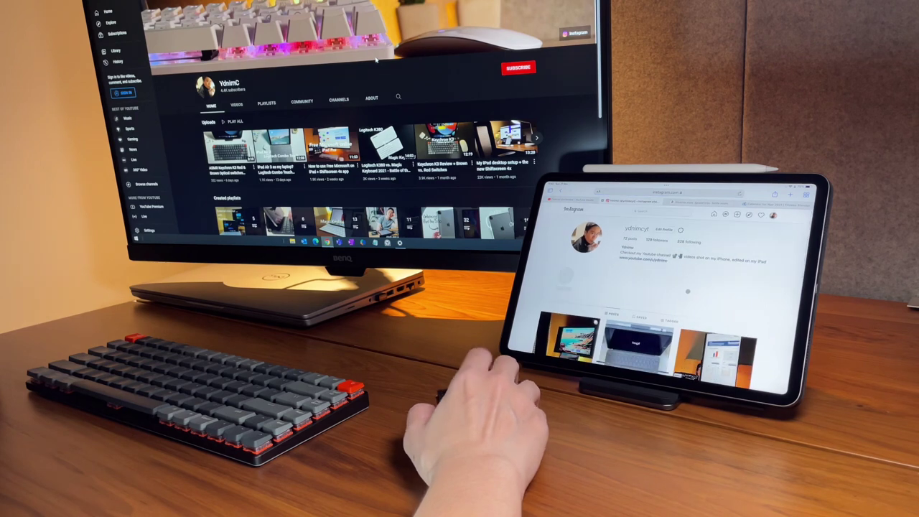
Swipe up from the Instagram page to return home and reach Settings
scroll(down, 3)
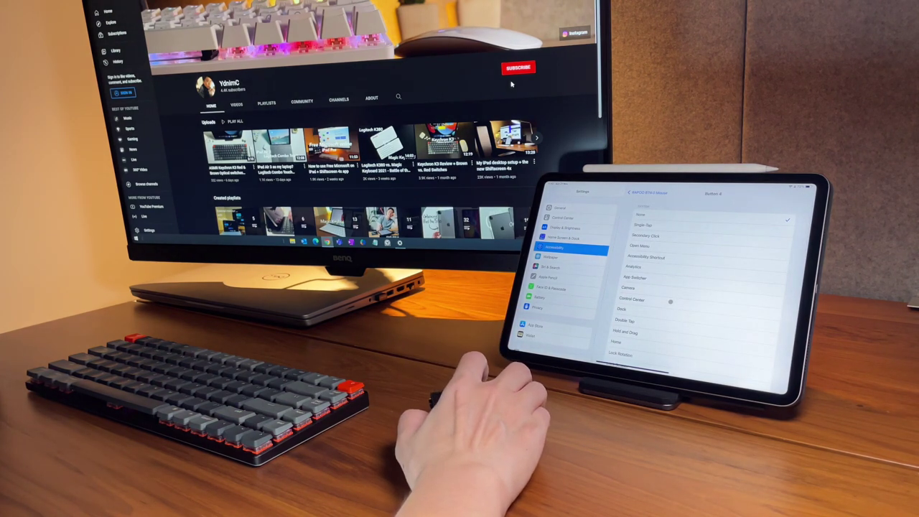
Assign App Switcher as the action for the mouse's side button
click(650, 276)
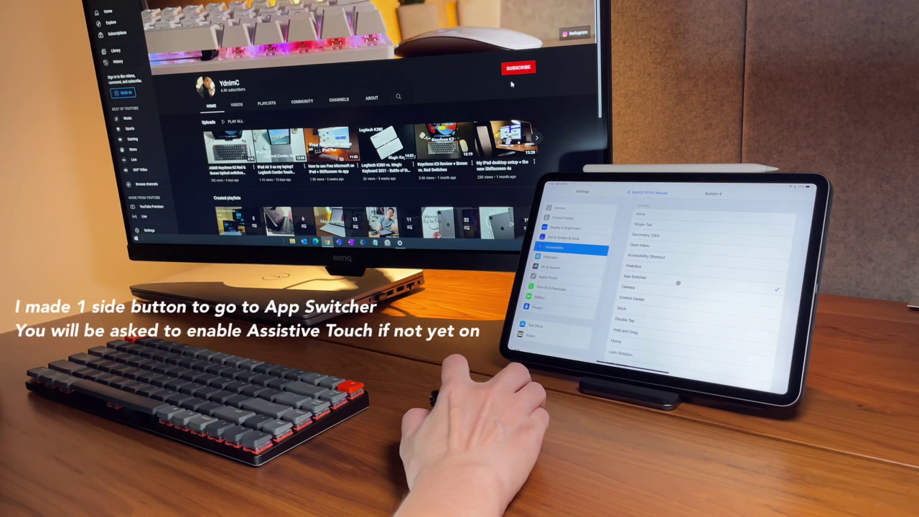